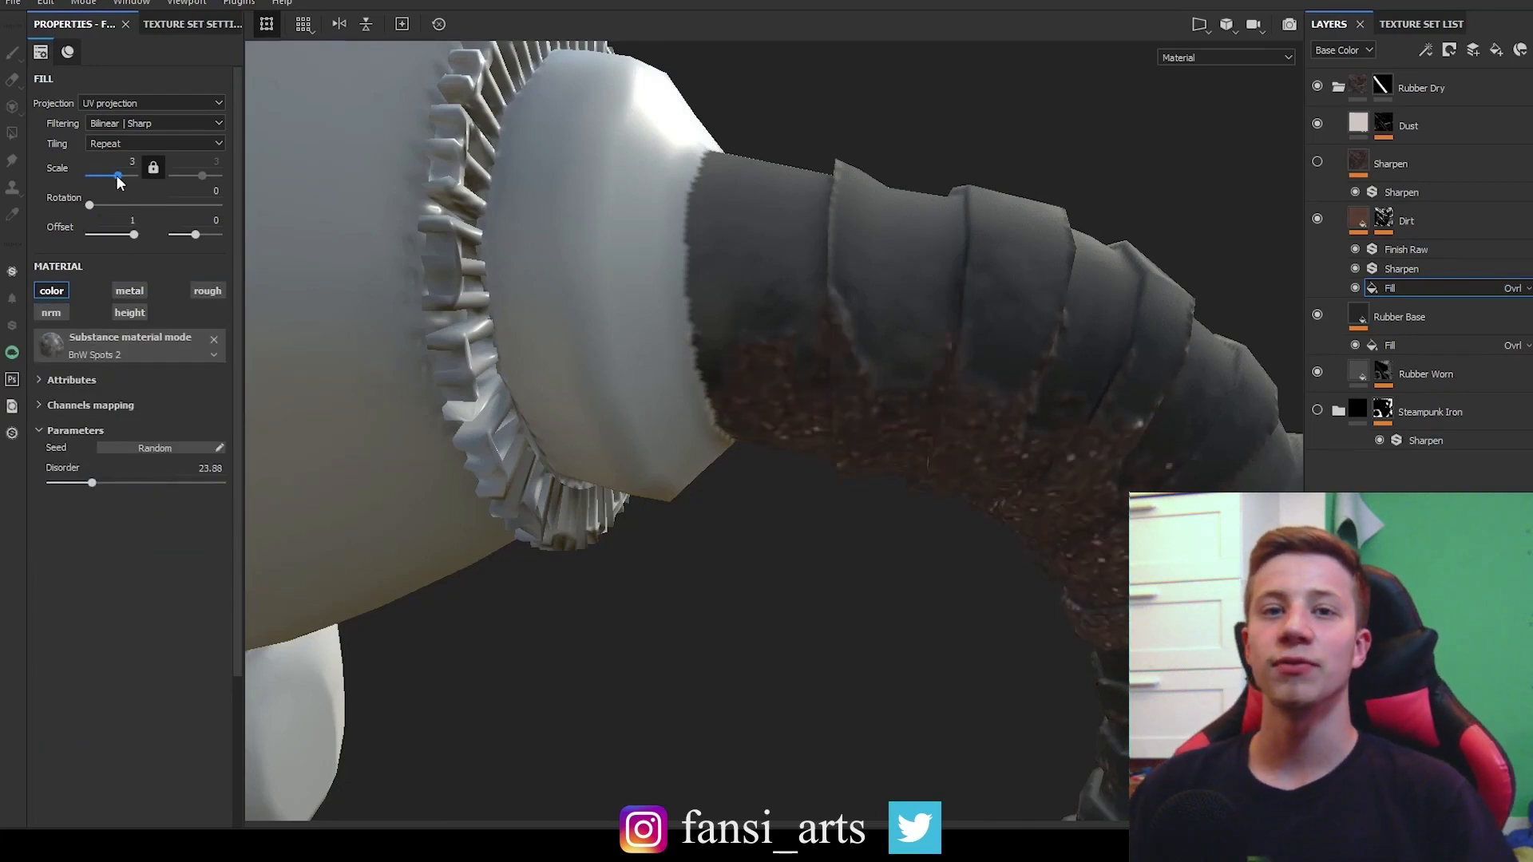
Tweak the Dirt layer's triplanar mask contrast, then open the Substance download page.
{"action": "left_click", "coordinate": [191, 23]}
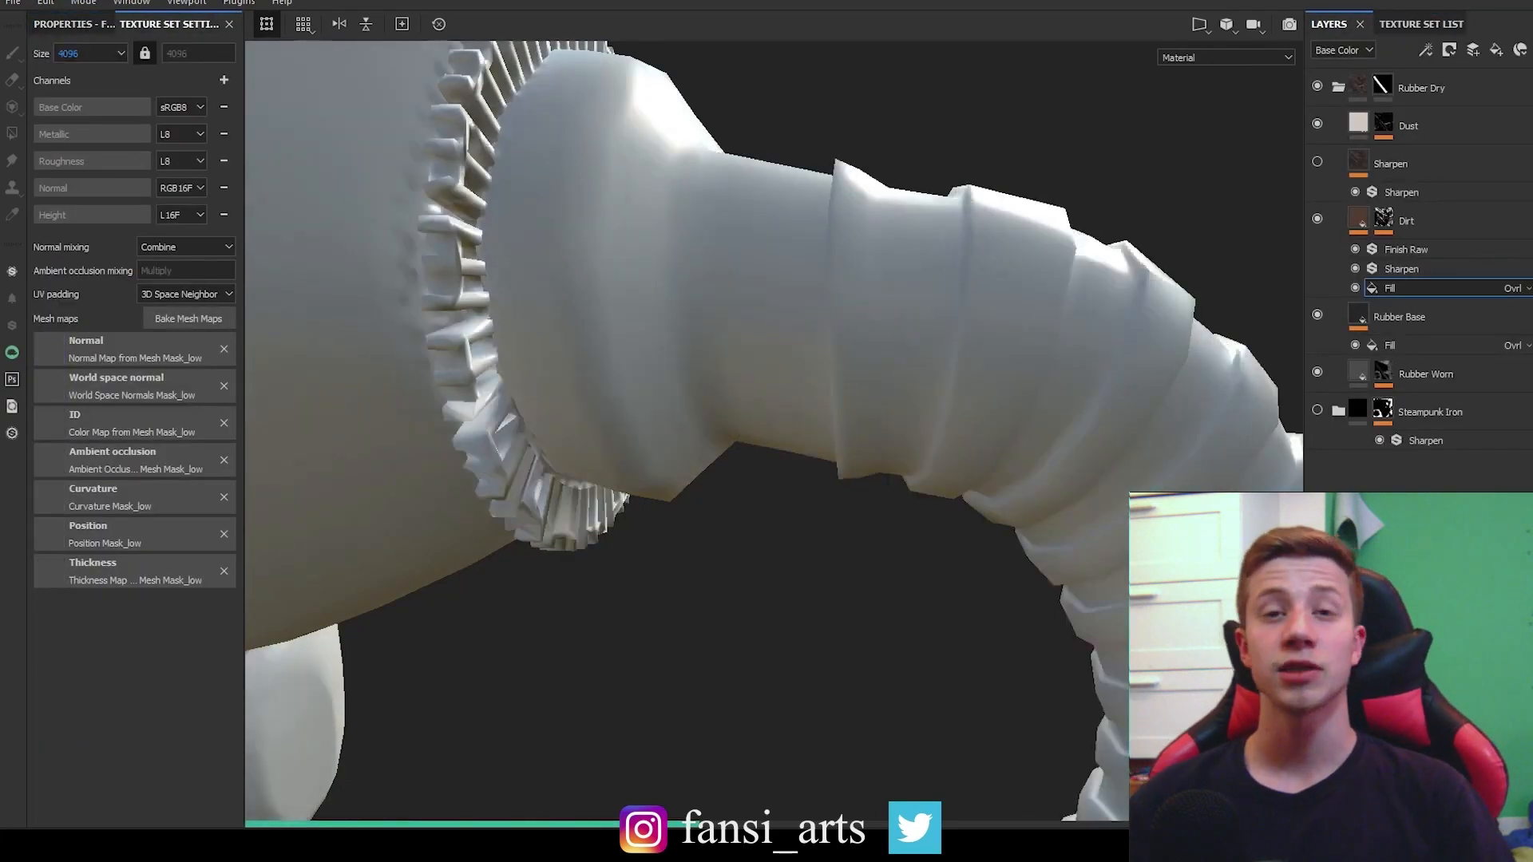
{"action": "left_click", "coordinate": [1406, 220]}
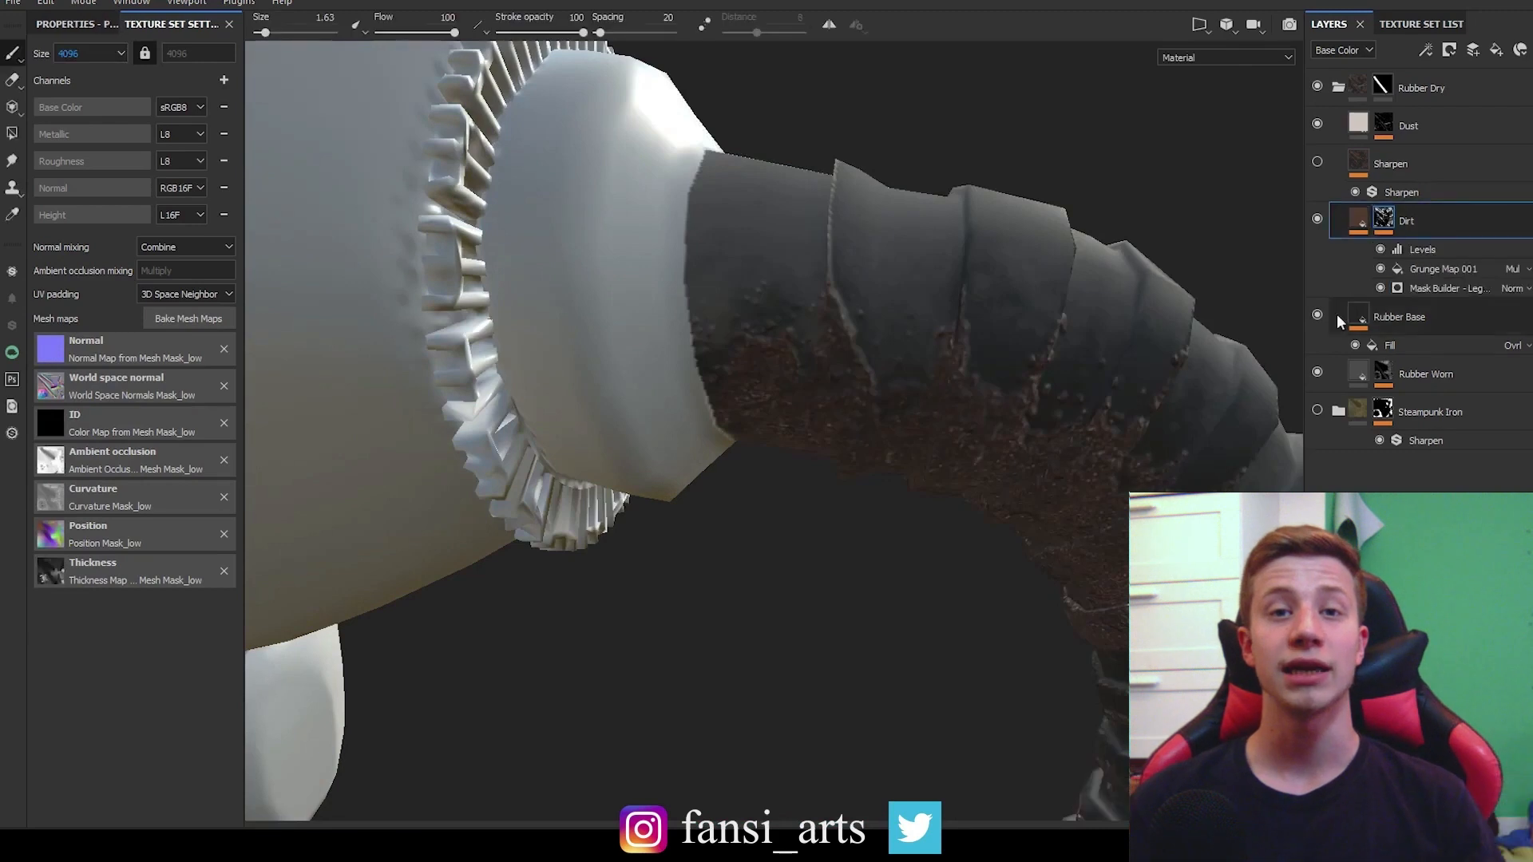
{"action": "left_click", "coordinate": [1451, 287]}
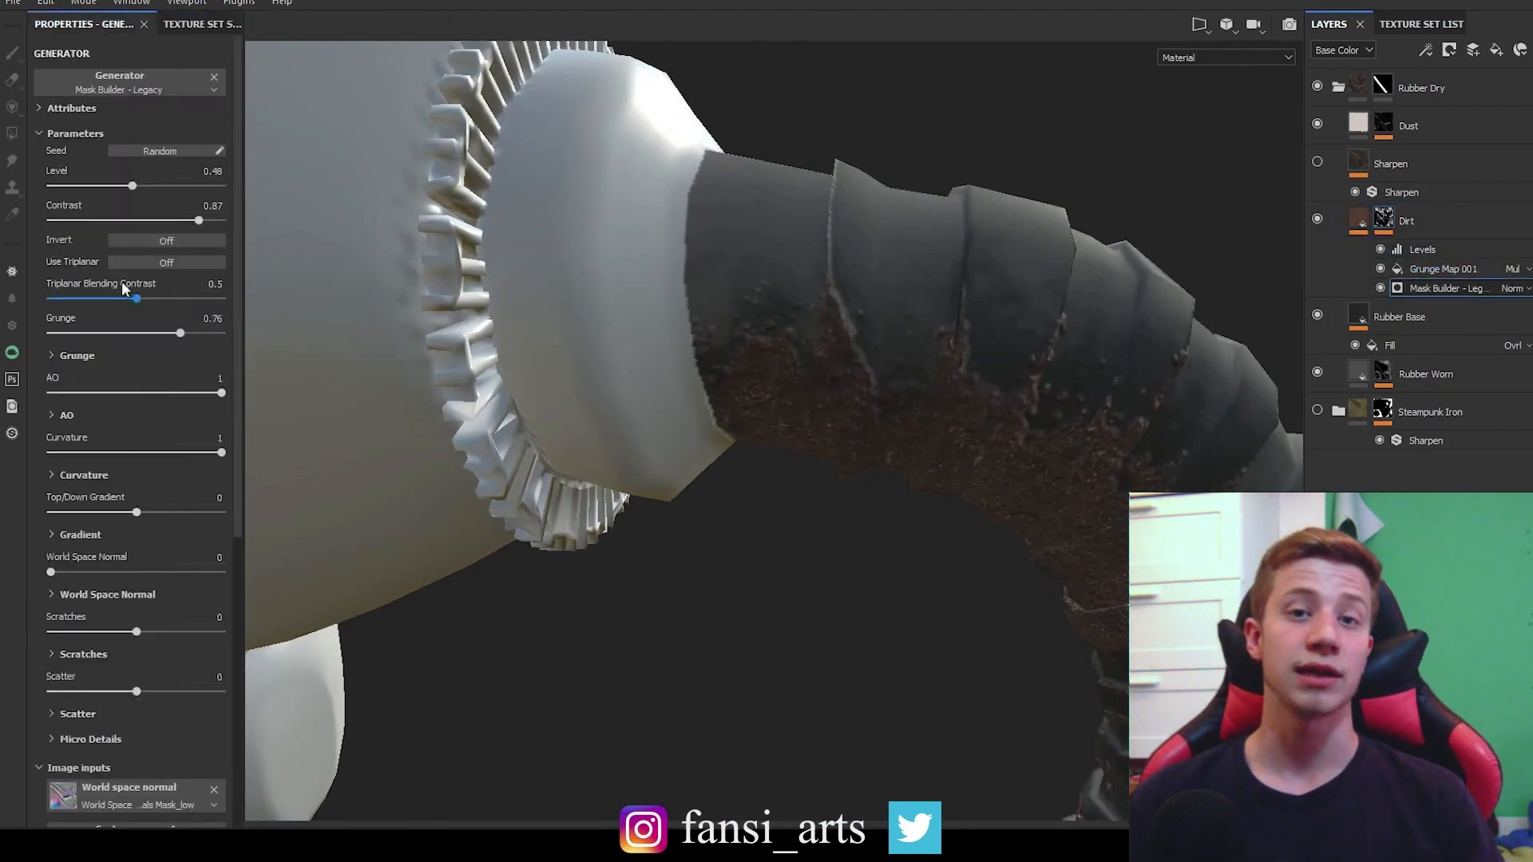
{"action": "left_click_drag", "start_coordinate": [132, 186], "coordinate": [115, 186]}
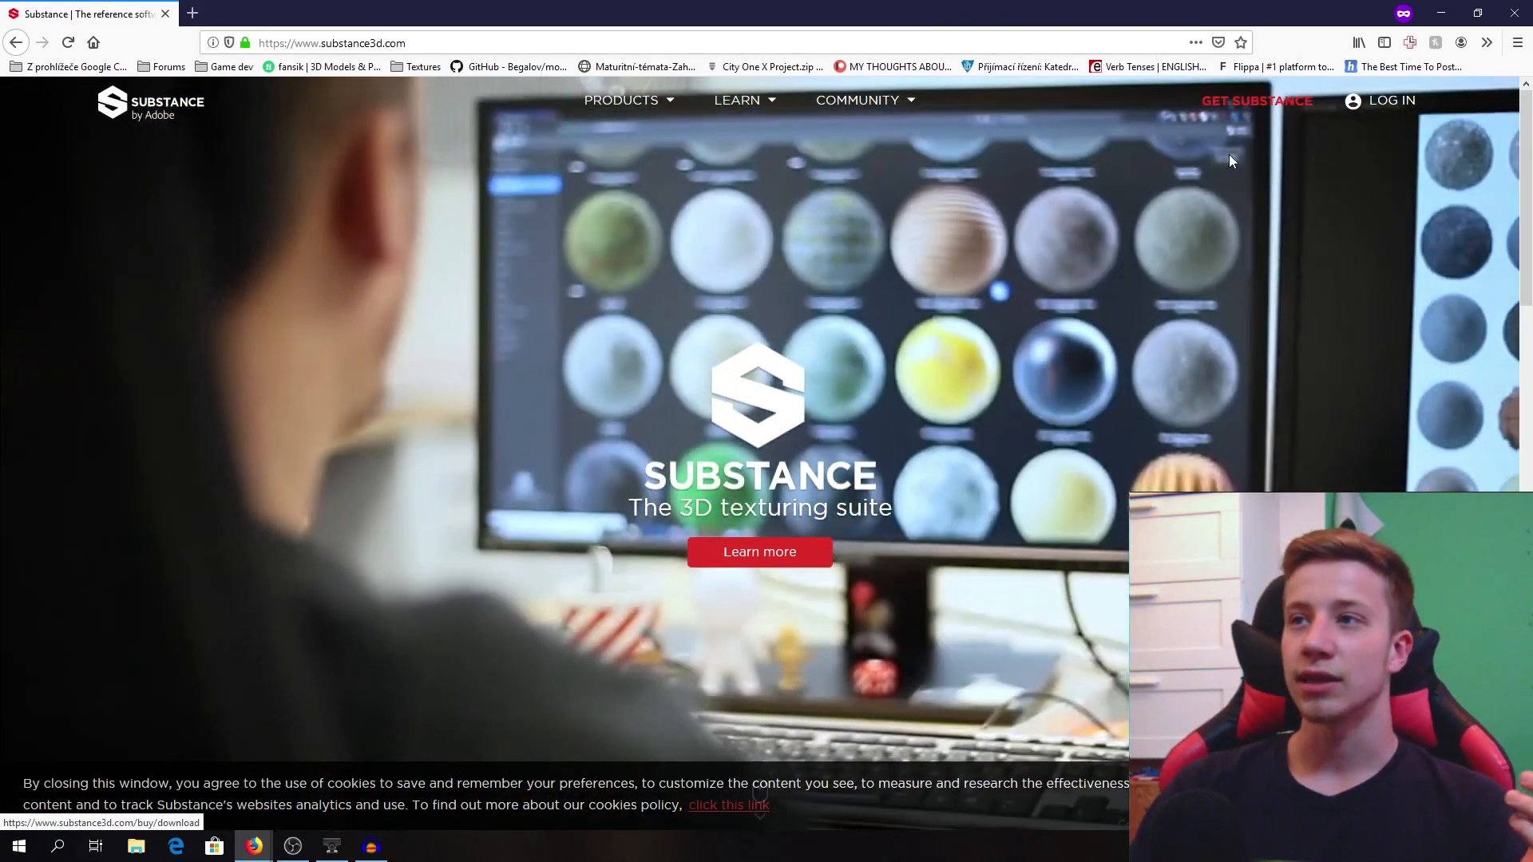
{"action": "left_click", "coordinate": [1256, 100]}
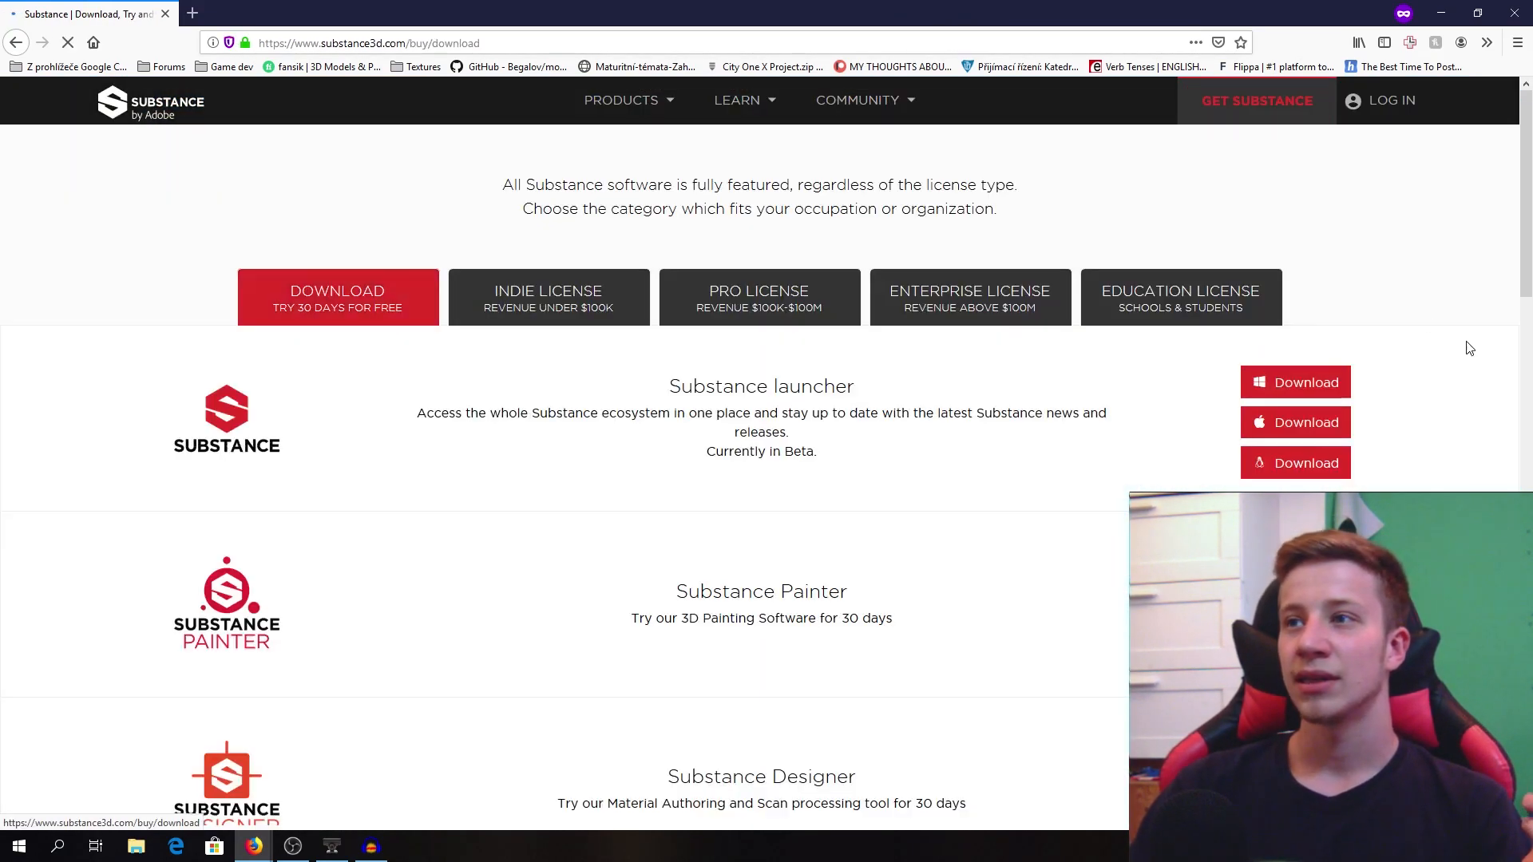
Open the Education License tab and log in under Students & Teachers.
{"action": "left_click", "coordinate": [1180, 297]}
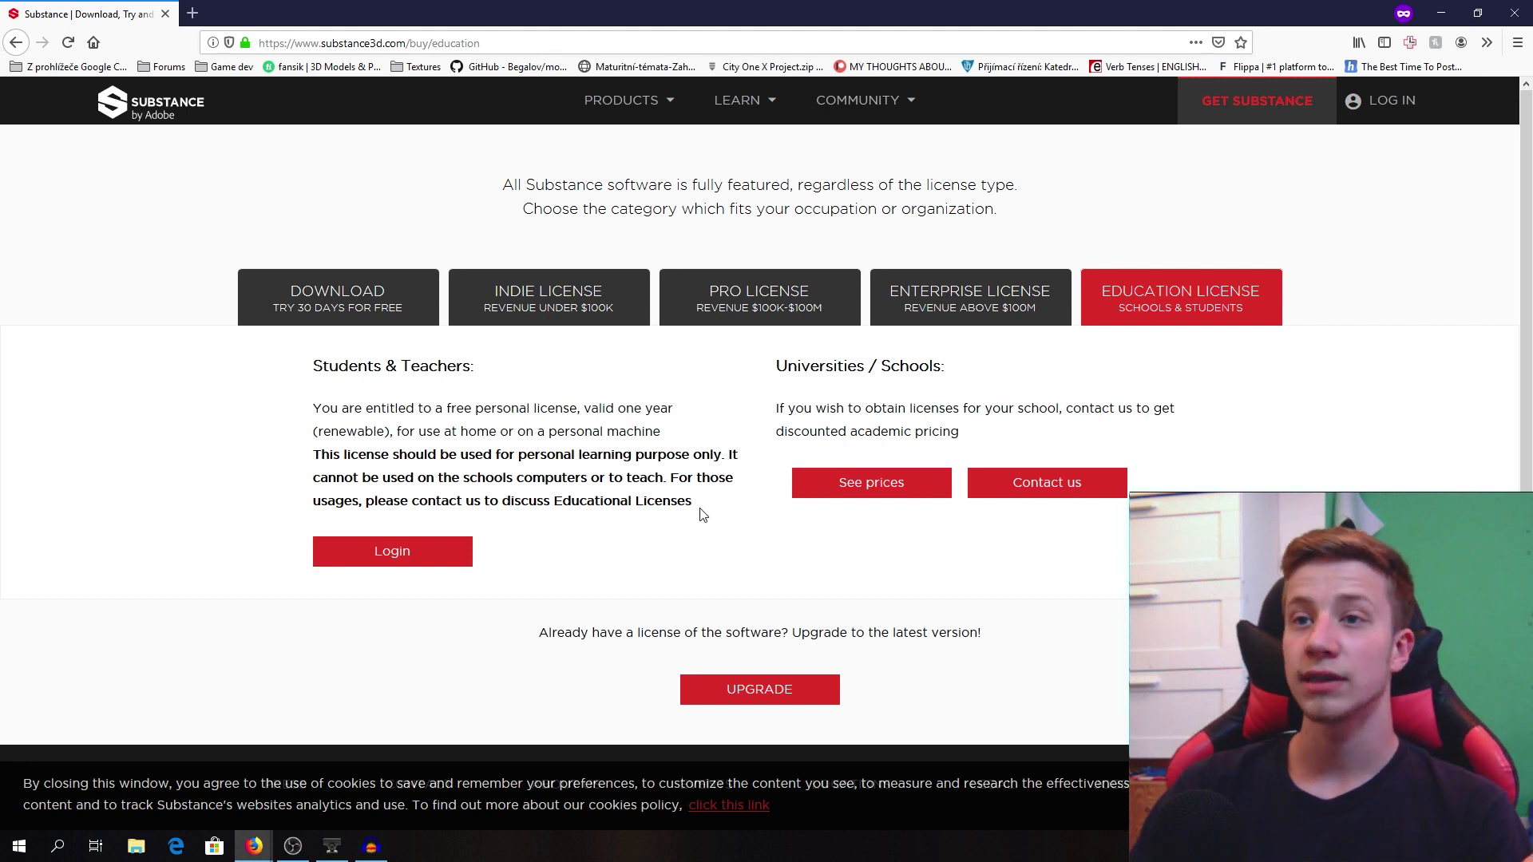
{"action": "left_click_drag", "start_coordinate": [417, 500], "coordinate": [691, 501]}
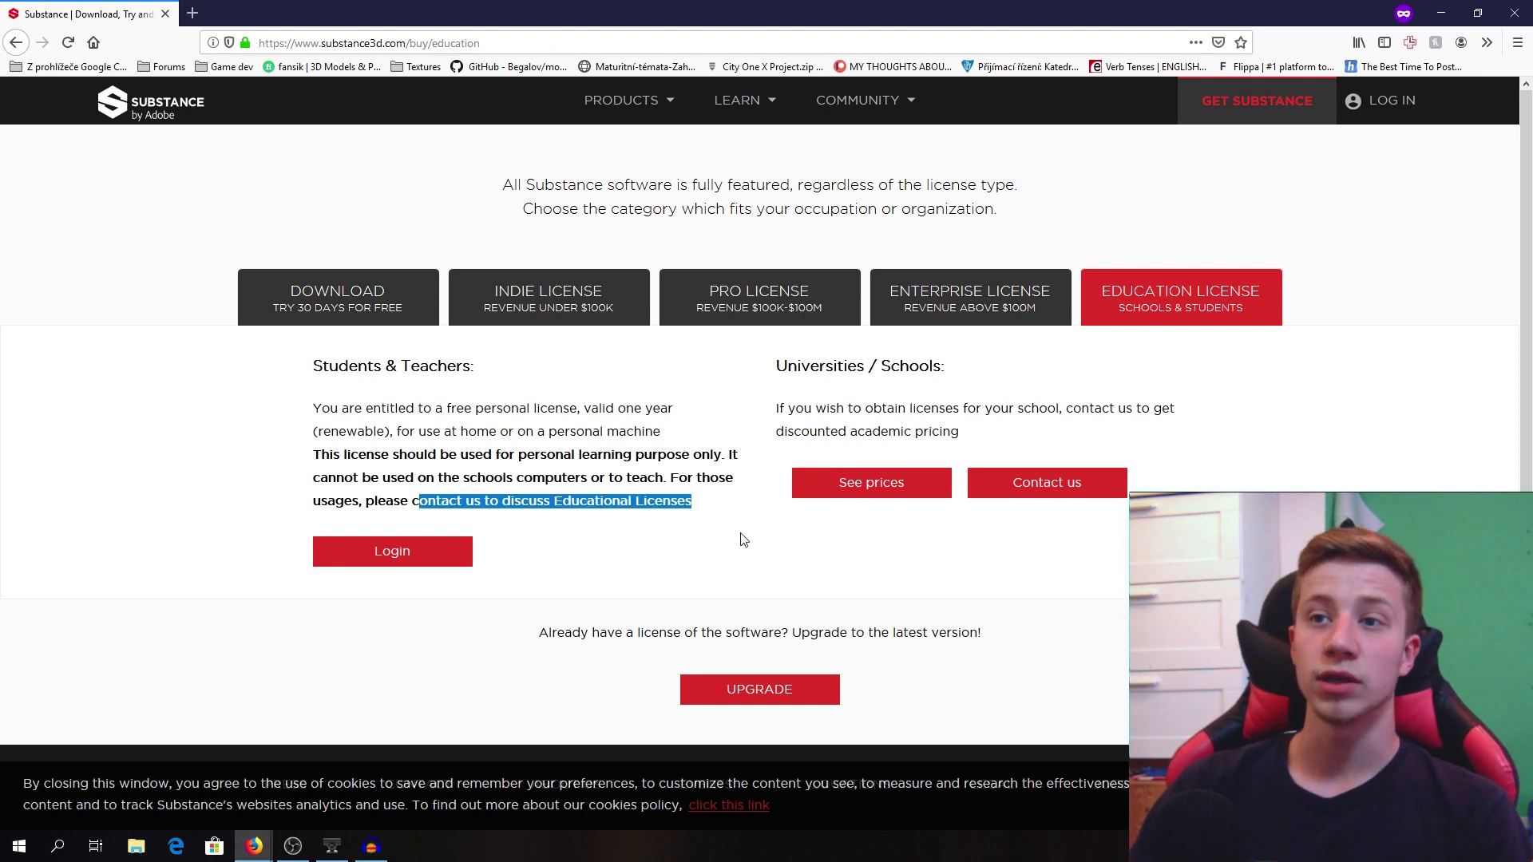
{"action": "mouse_move", "coordinate": [711, 485]}
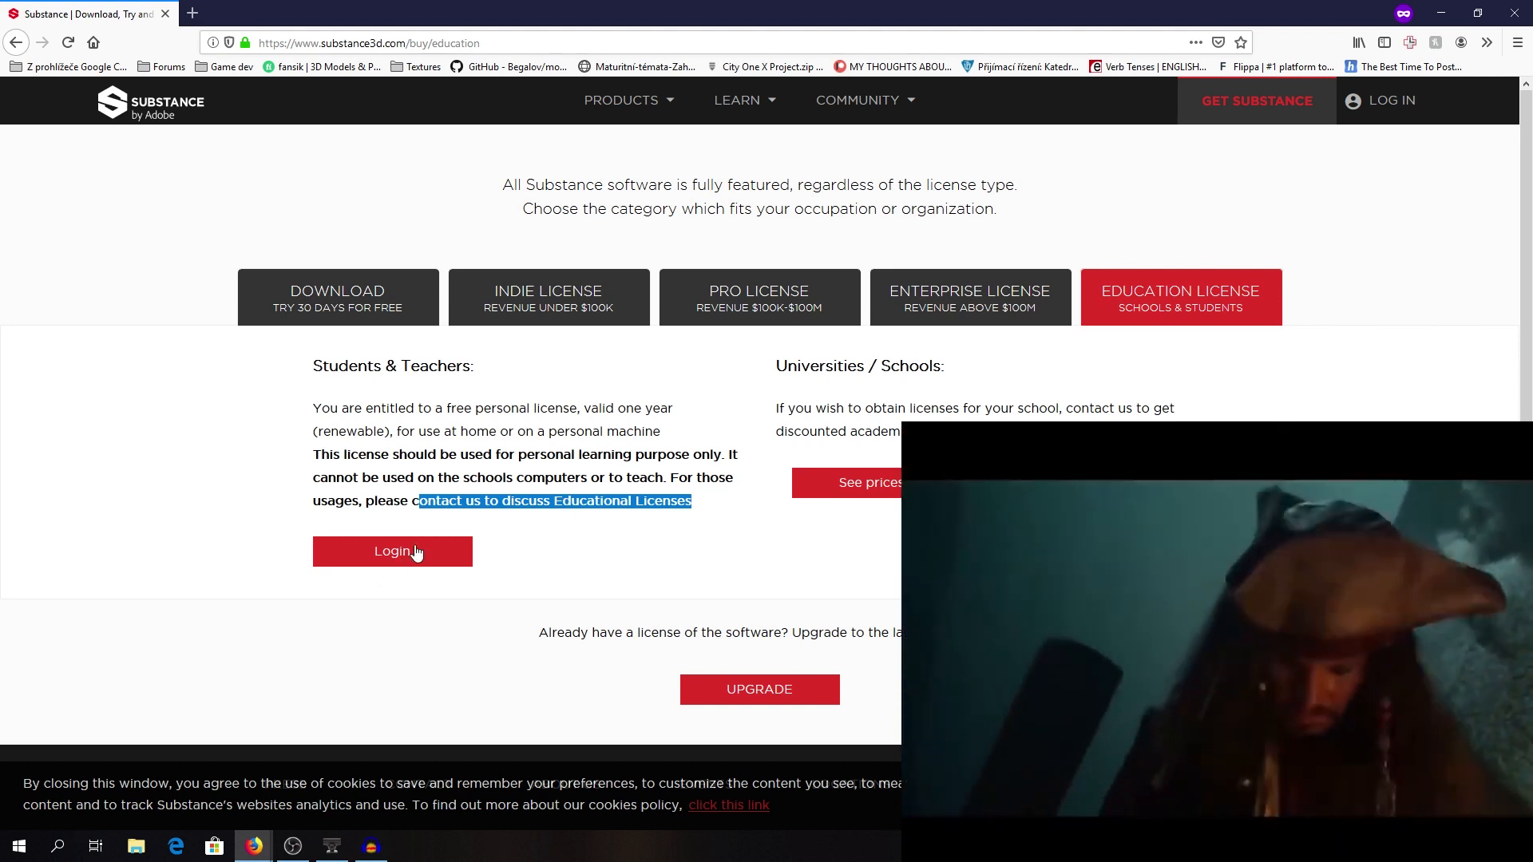
{"action": "left_click", "coordinate": [392, 550]}
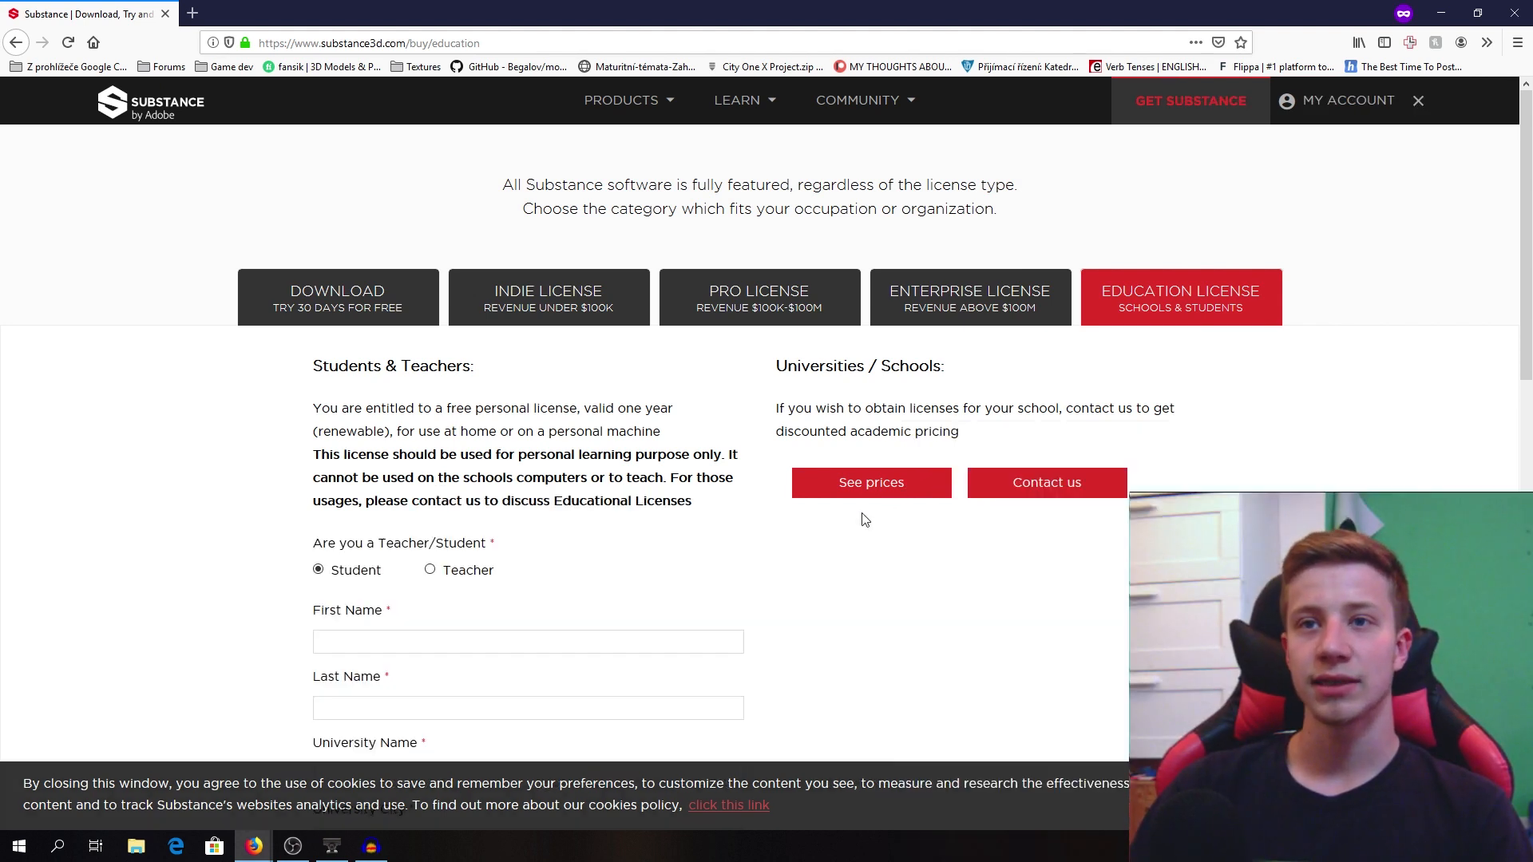
{"action": "mouse_move", "coordinate": [630, 525]}
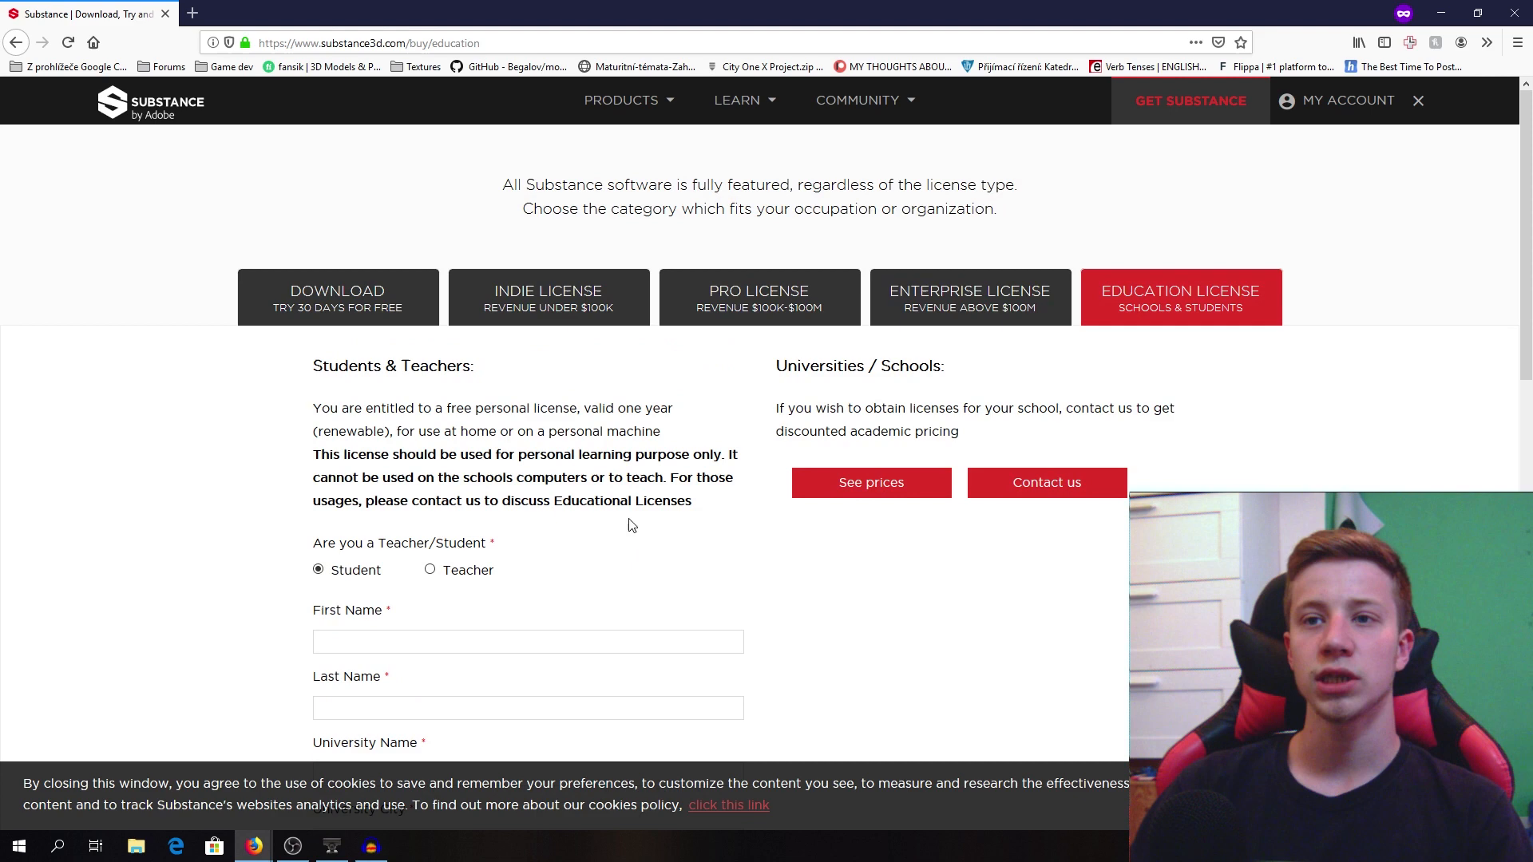
{"action": "scroll", "scroll_direction": "down", "scroll_amount": 3}
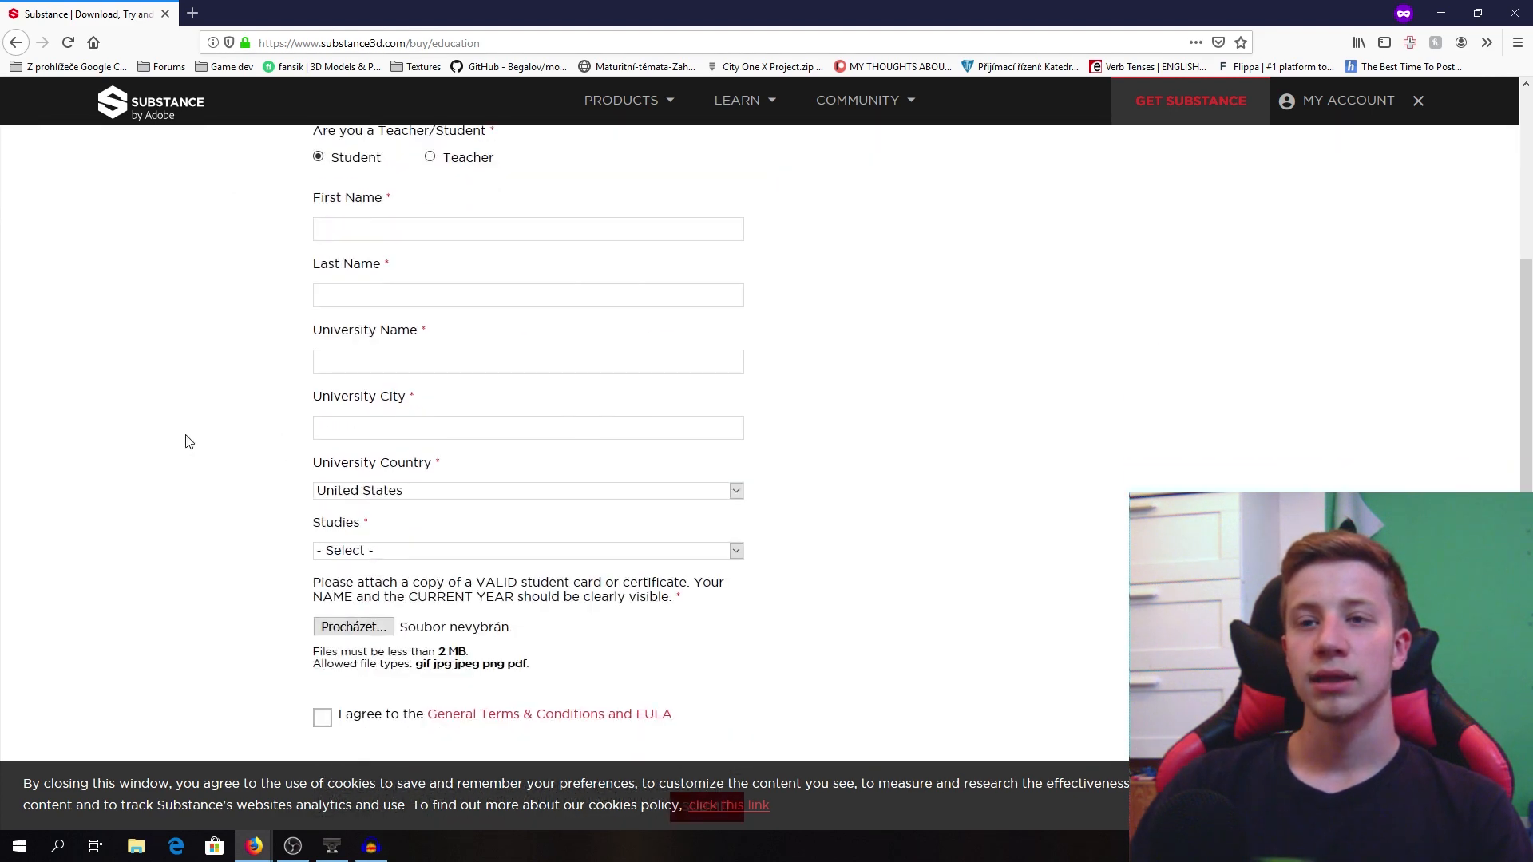
{"action": "scroll", "scroll_direction": "down", "scroll_amount": 3}
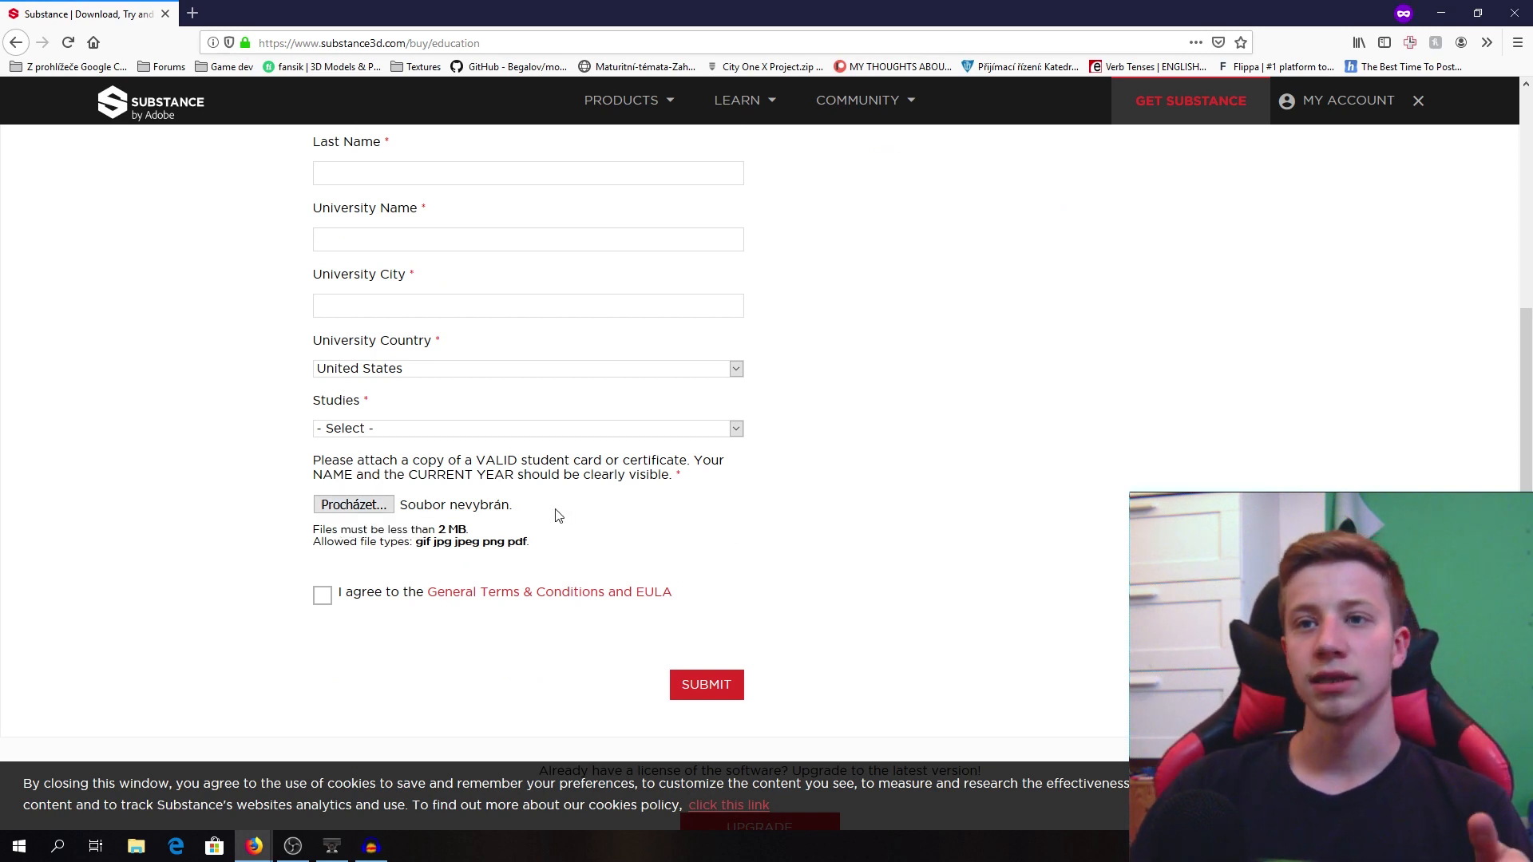
{"action": "mouse_move", "coordinate": [543, 518]}
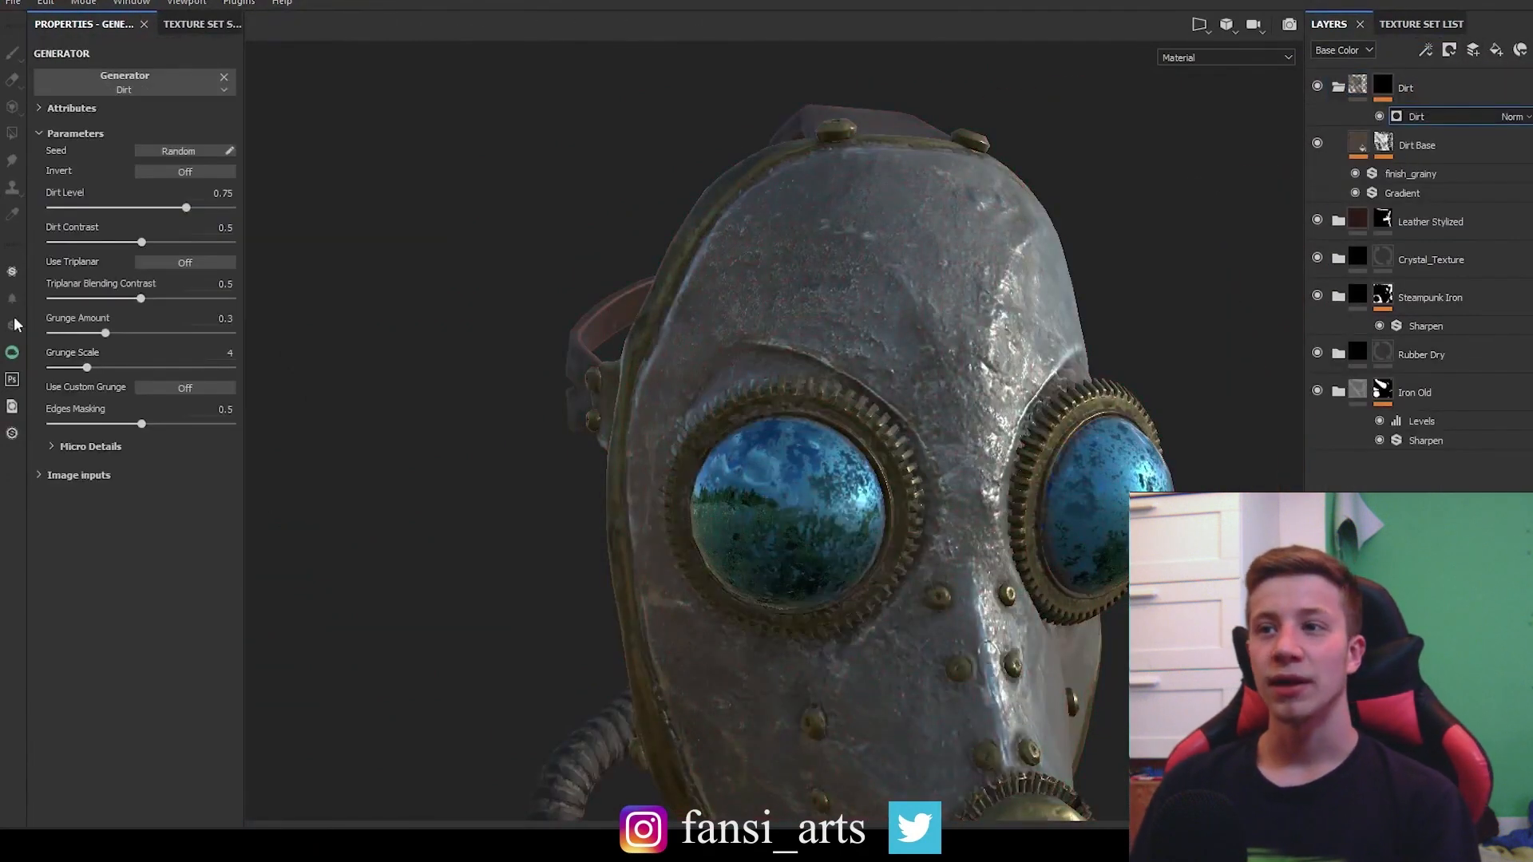
Lower the Dirt Level to 0.31 and add a paint effect to the Dirt mask.
{"action": "left_click", "coordinate": [123, 83]}
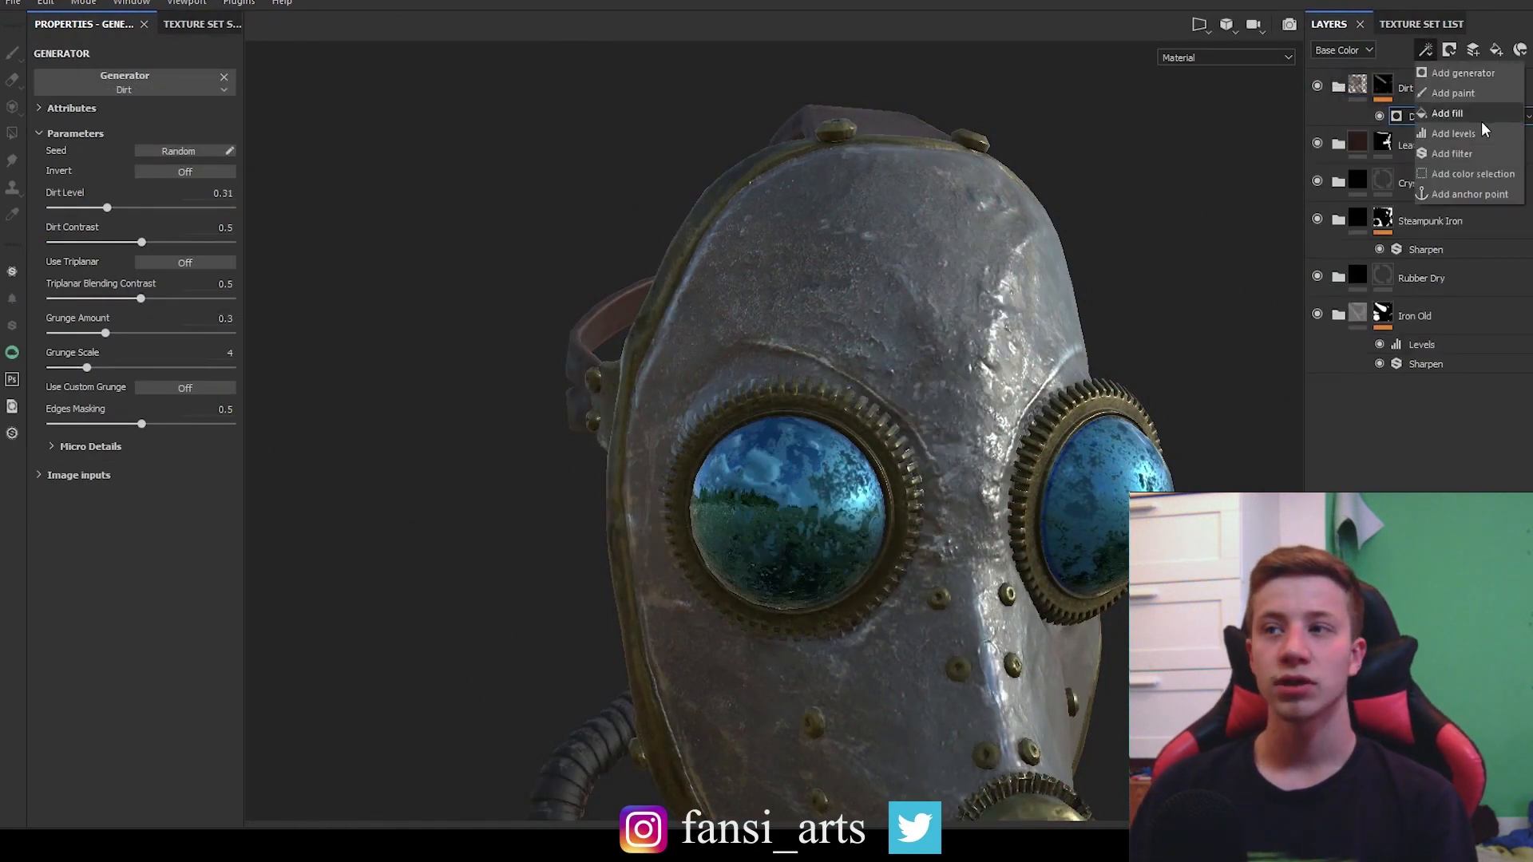
{"action": "left_click", "coordinate": [1453, 92]}
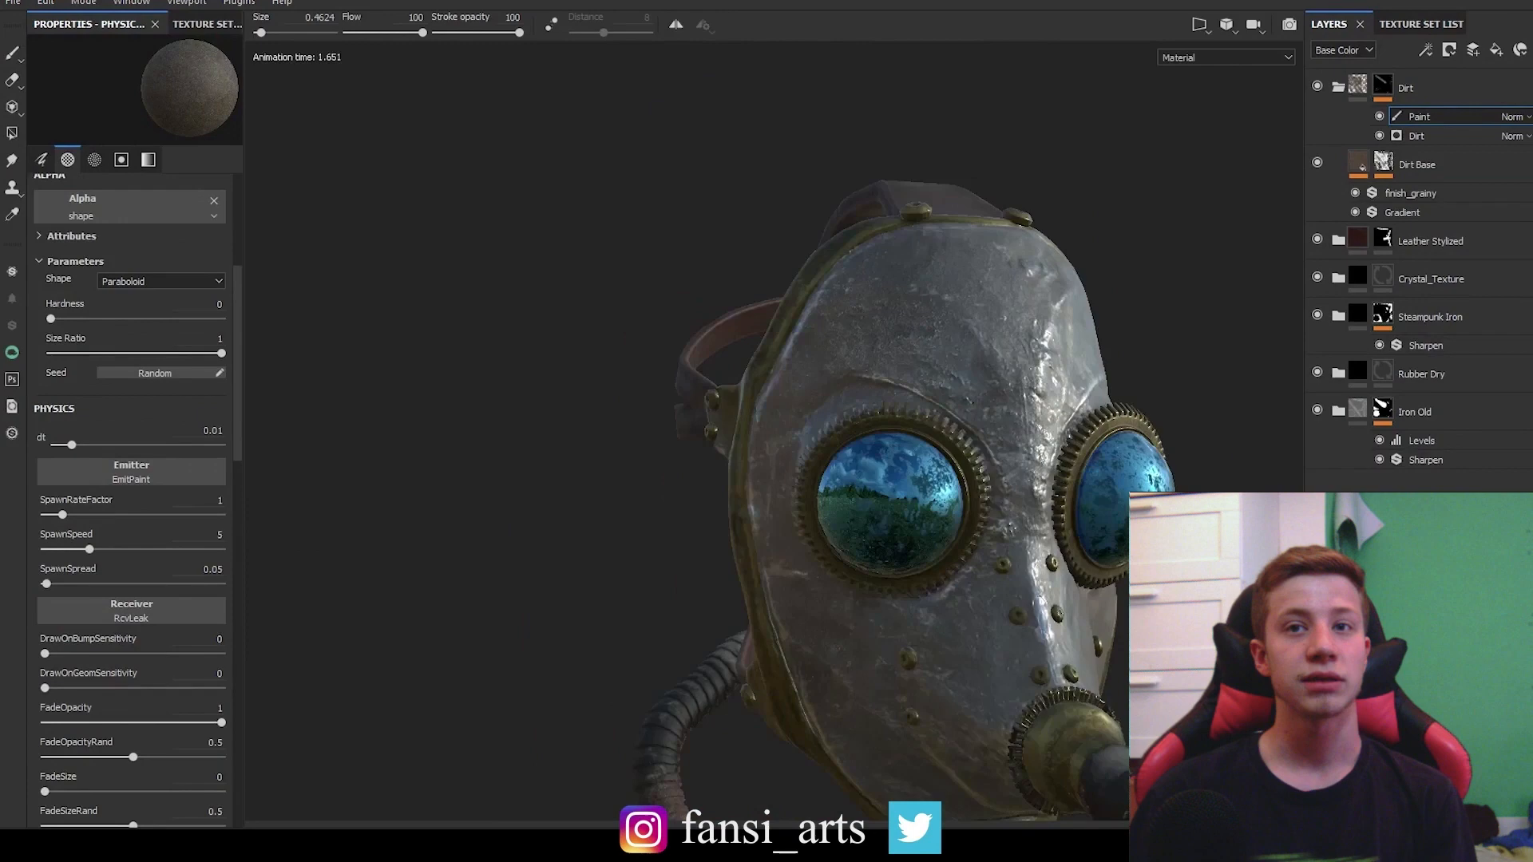